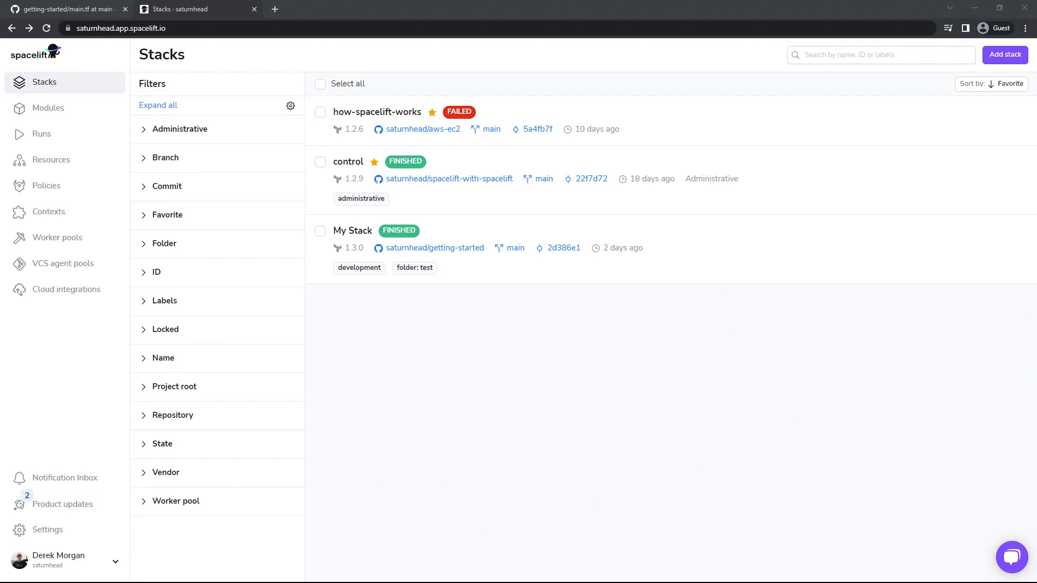
Step: Start a new stack with Add stack, landing on the version-control integration step
{"action": "left_click", "coordinate": [1004, 54]}
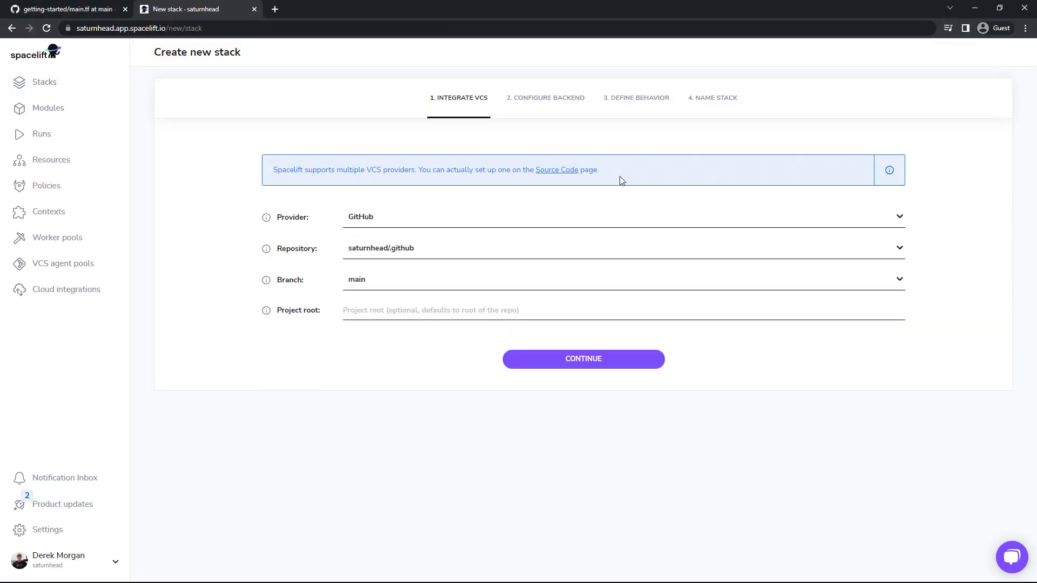
{"action": "mouse_move", "coordinate": [386, 221]}
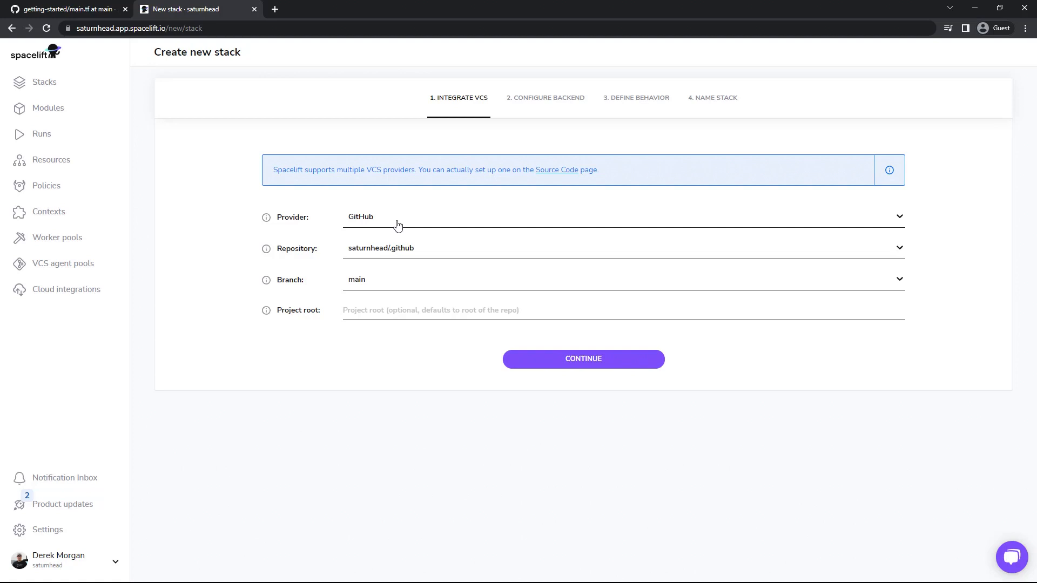
{"action": "mouse_move", "coordinate": [374, 247]}
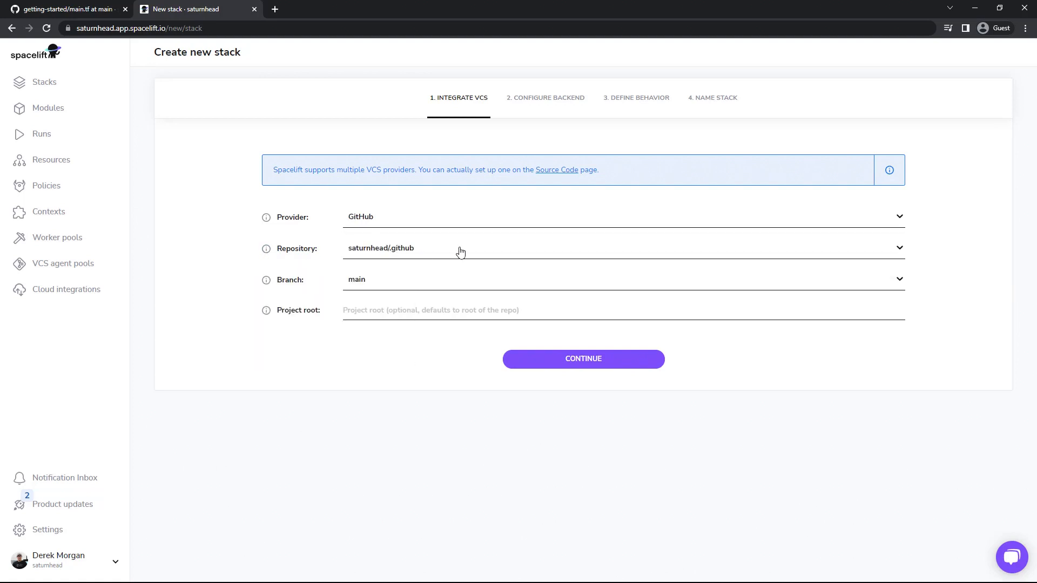
Step: Select the saturnhead/aws-ec2 repository on branch main and continue to backend configuration
{"action": "left_click", "coordinate": [622, 247]}
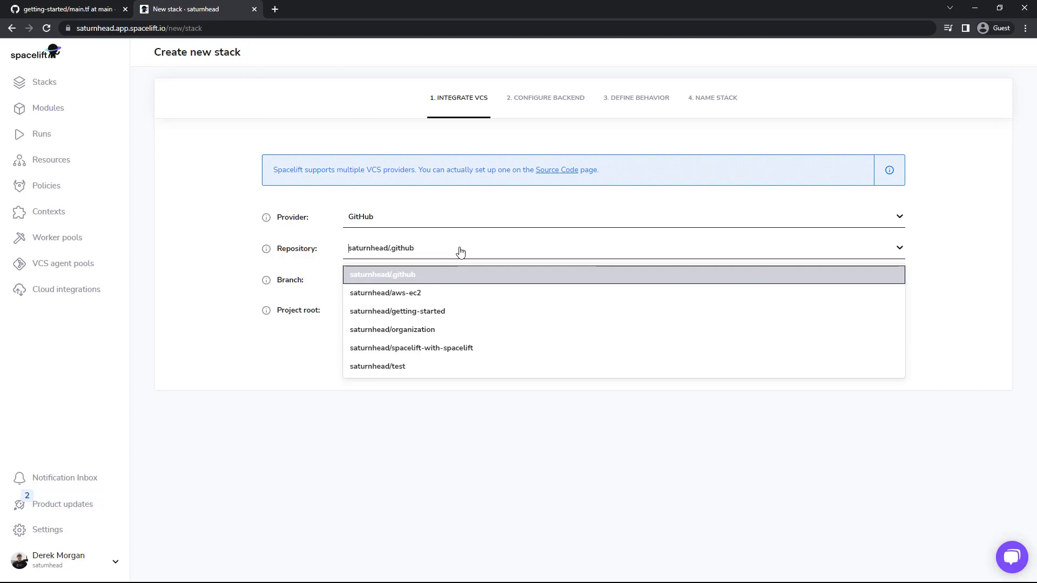
{"action": "mouse_move", "coordinate": [468, 366]}
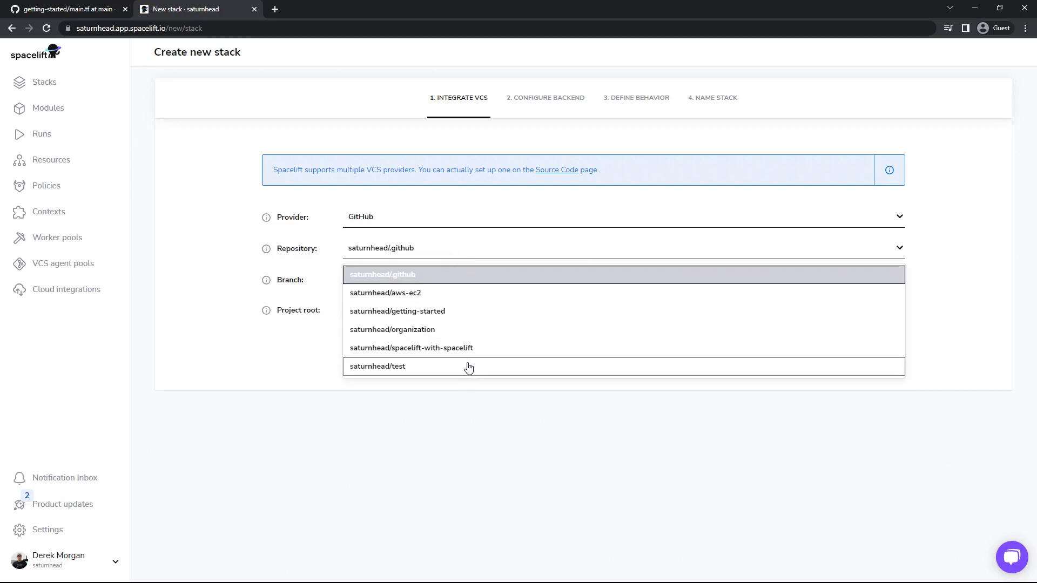
{"action": "mouse_move", "coordinate": [489, 304]}
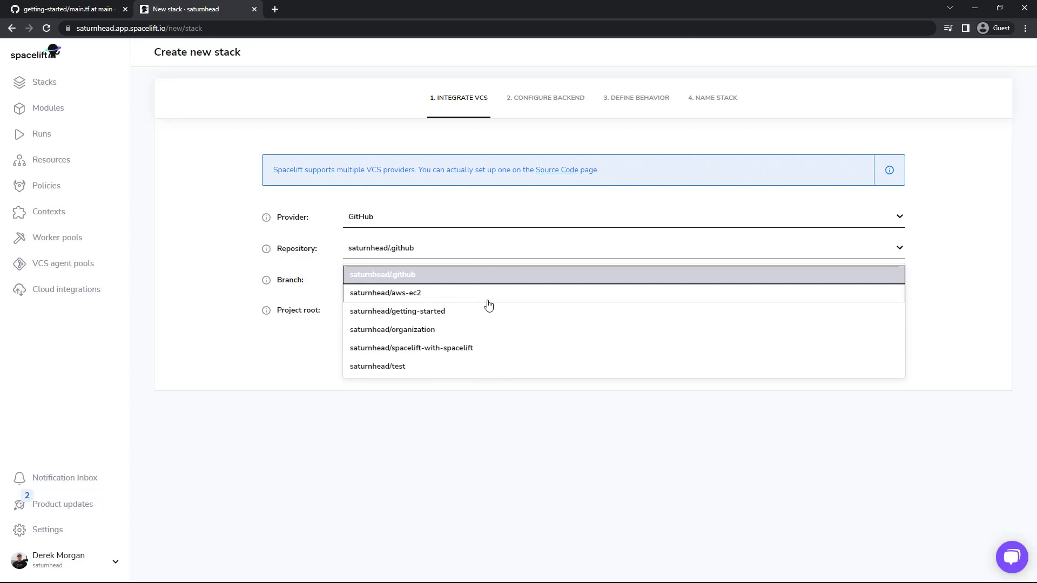
{"action": "mouse_move", "coordinate": [426, 293]}
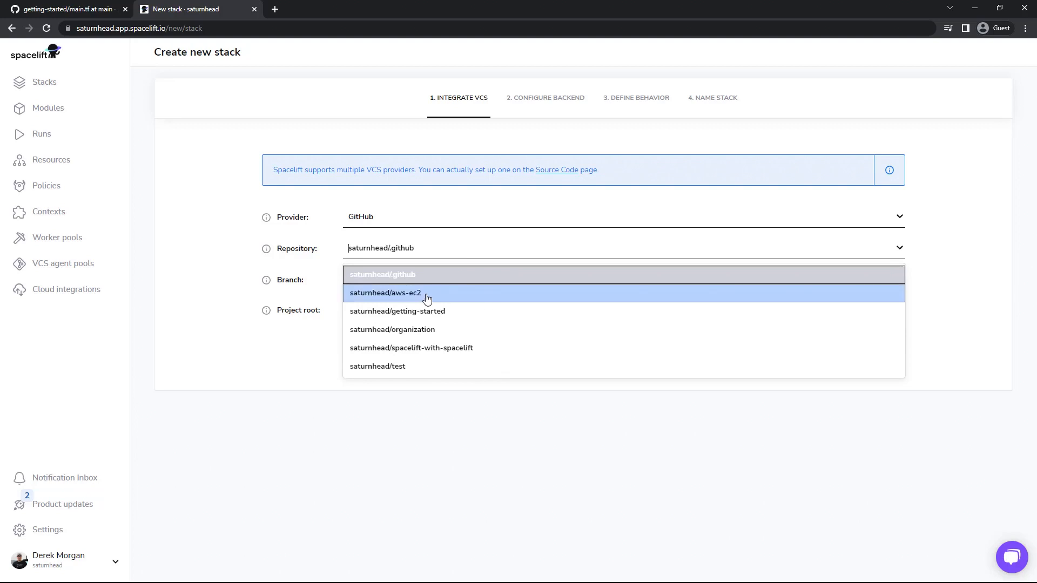
{"action": "left_click", "coordinate": [386, 293]}
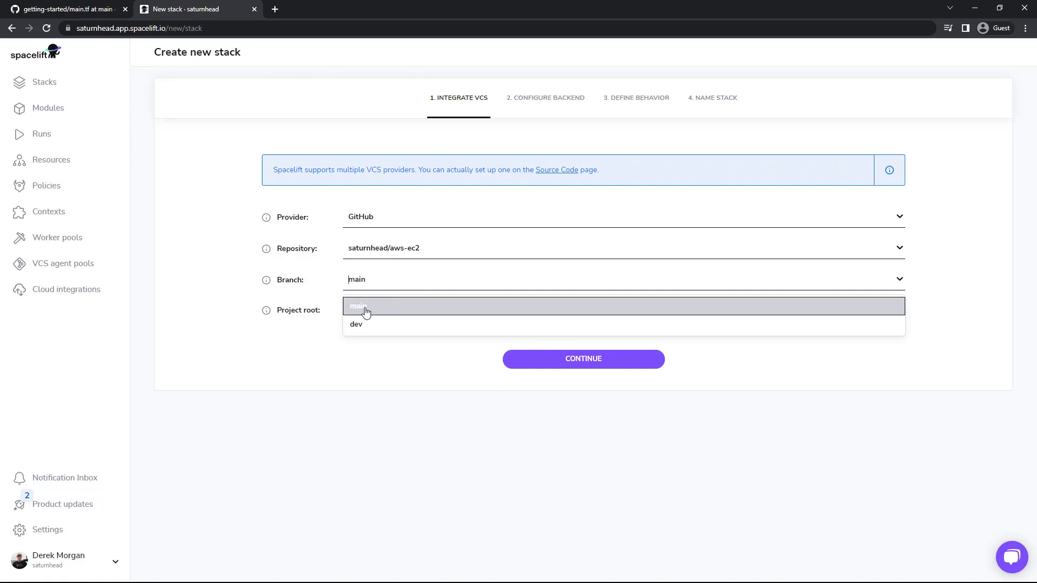
{"action": "left_click", "coordinate": [358, 305]}
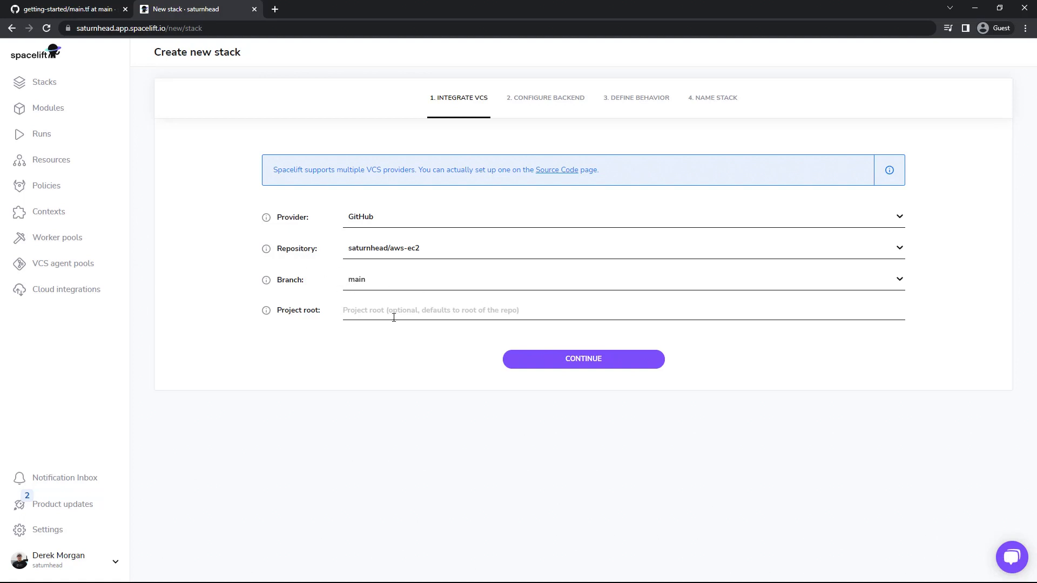
{"action": "left_click", "coordinate": [582, 358]}
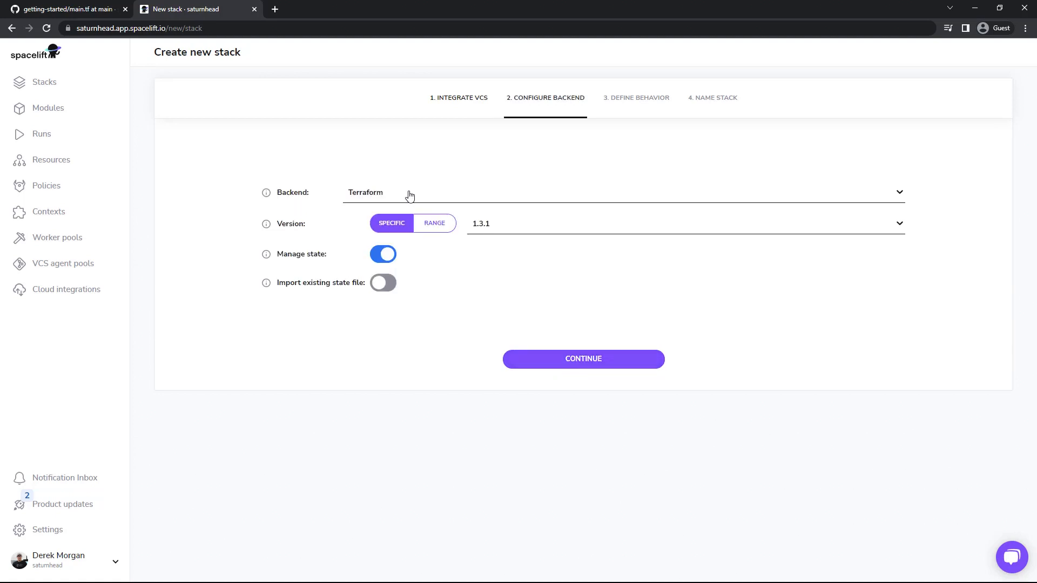
{"action": "left_click", "coordinate": [621, 193]}
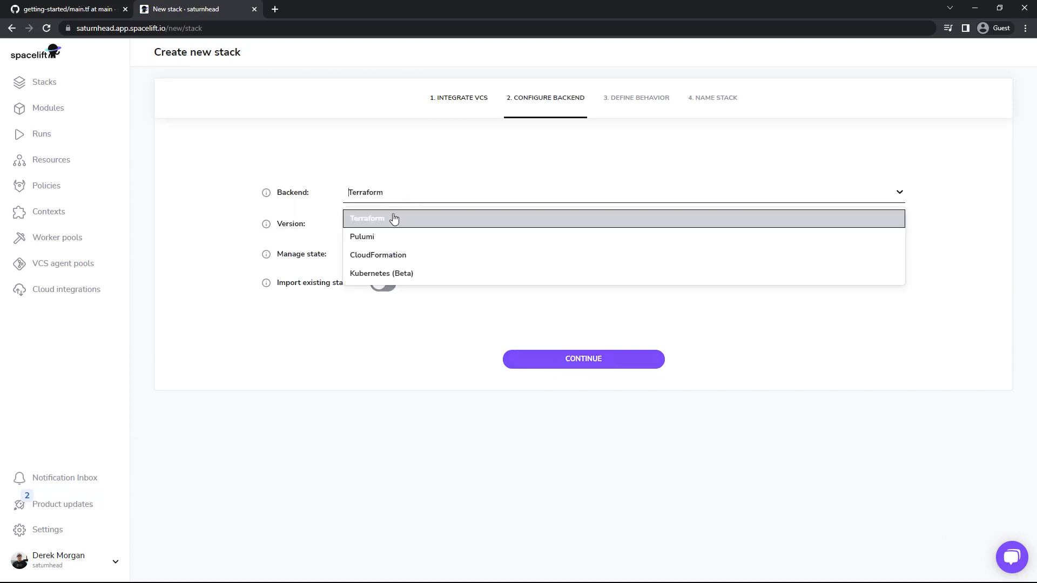
{"action": "mouse_move", "coordinate": [406, 258]}
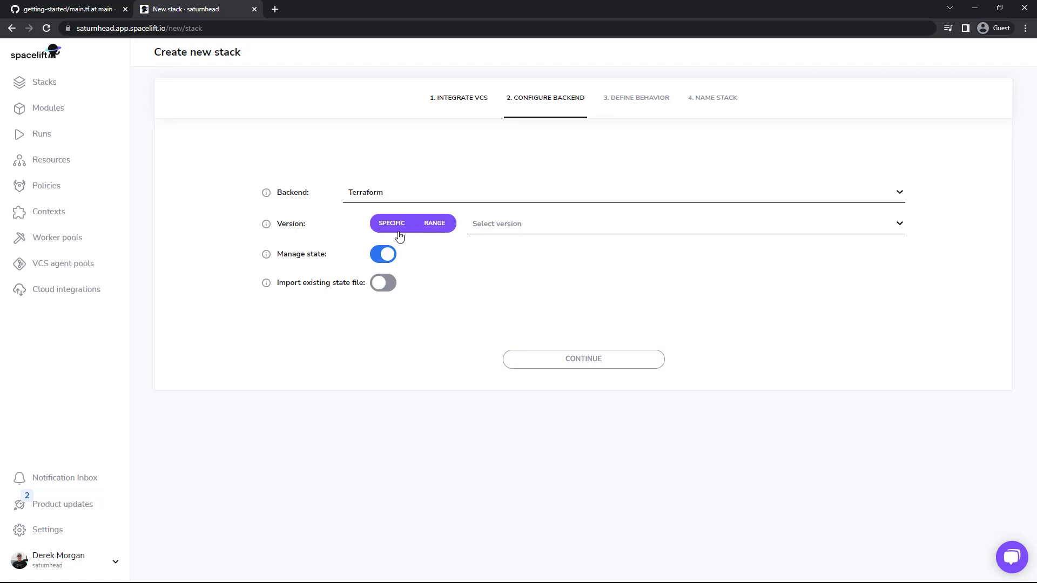
{"action": "left_click", "coordinate": [435, 223]}
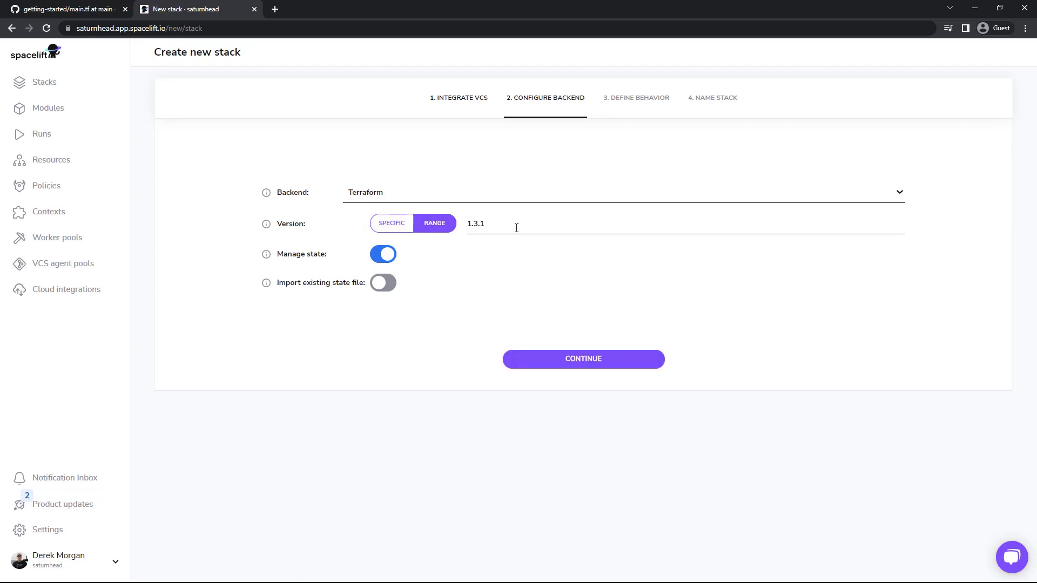
{"action": "left_click", "coordinate": [391, 223]}
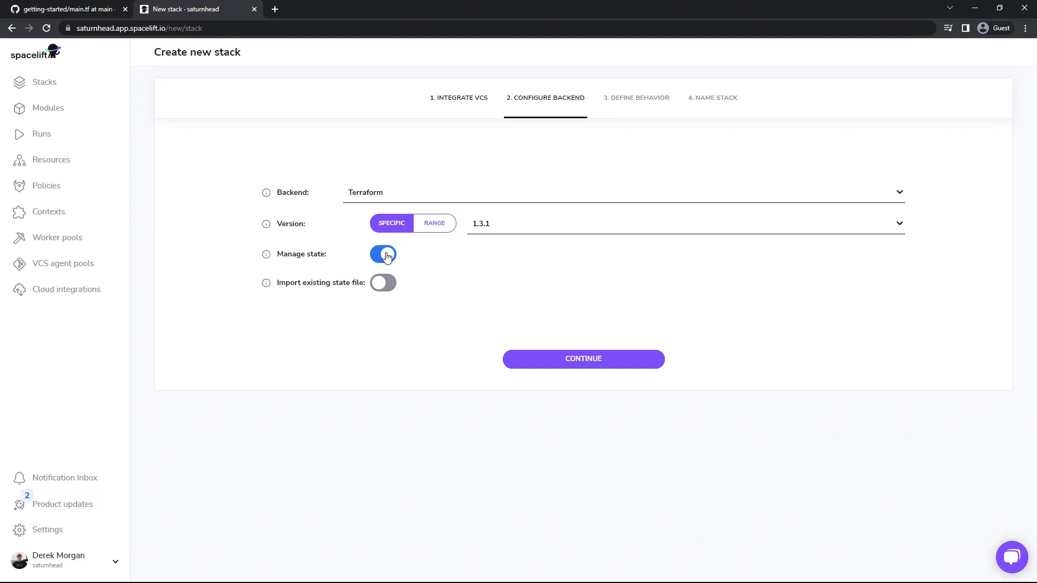
{"action": "left_click", "coordinate": [382, 283]}
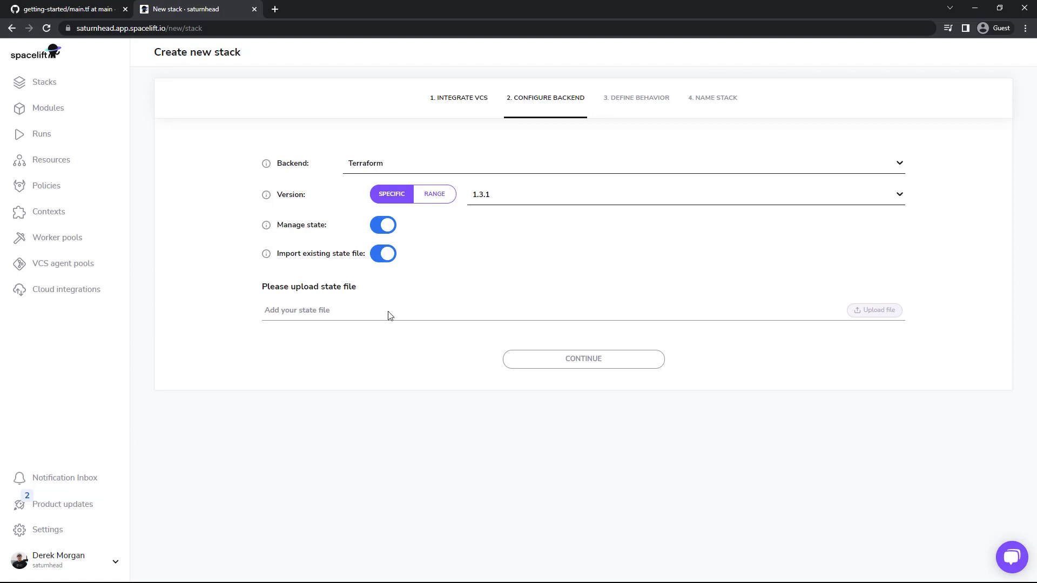
{"action": "left_click", "coordinate": [383, 253]}
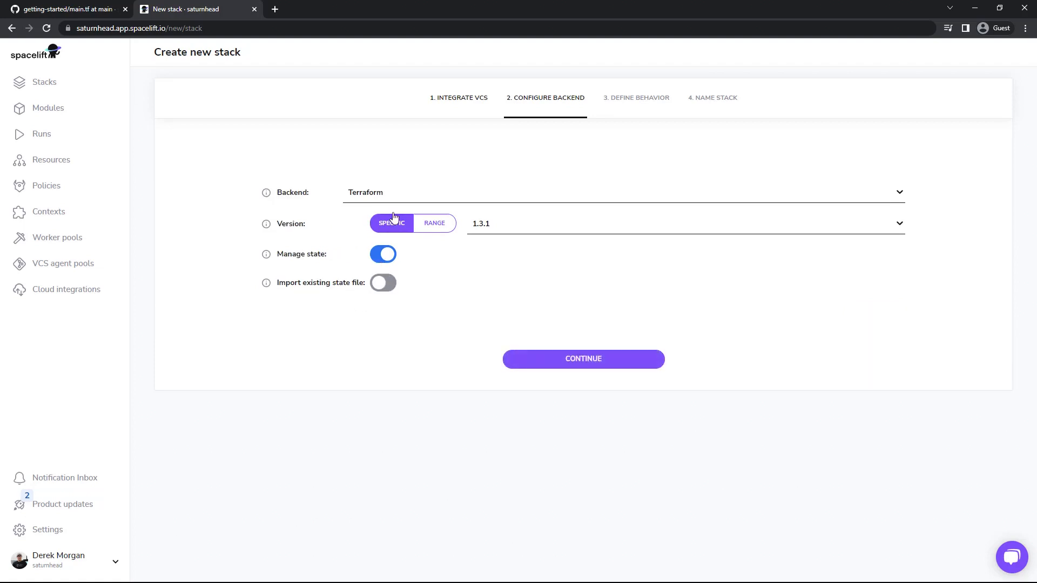
Step: Try Pulumi, keep Terraform as the backend and continue to Define behavior
{"action": "left_click", "coordinate": [622, 192]}
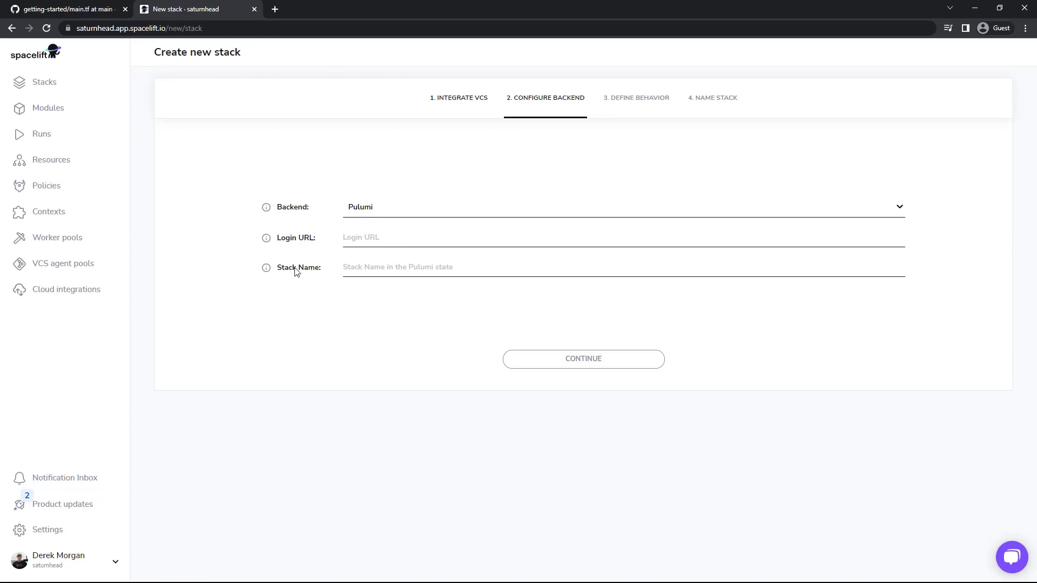
{"action": "left_click", "coordinate": [622, 206]}
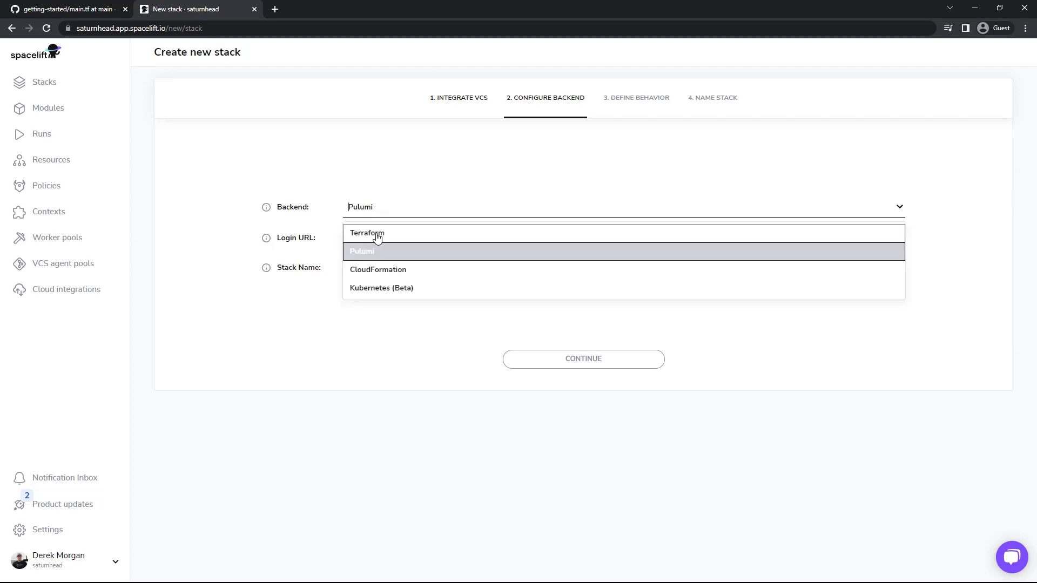
{"action": "left_click", "coordinate": [583, 358]}
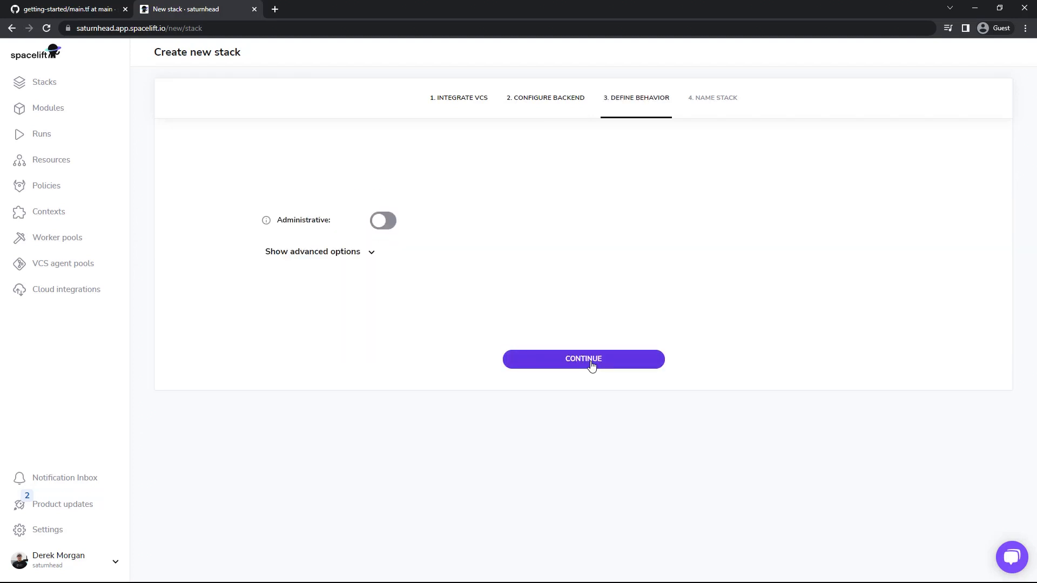
{"action": "mouse_move", "coordinate": [399, 280]}
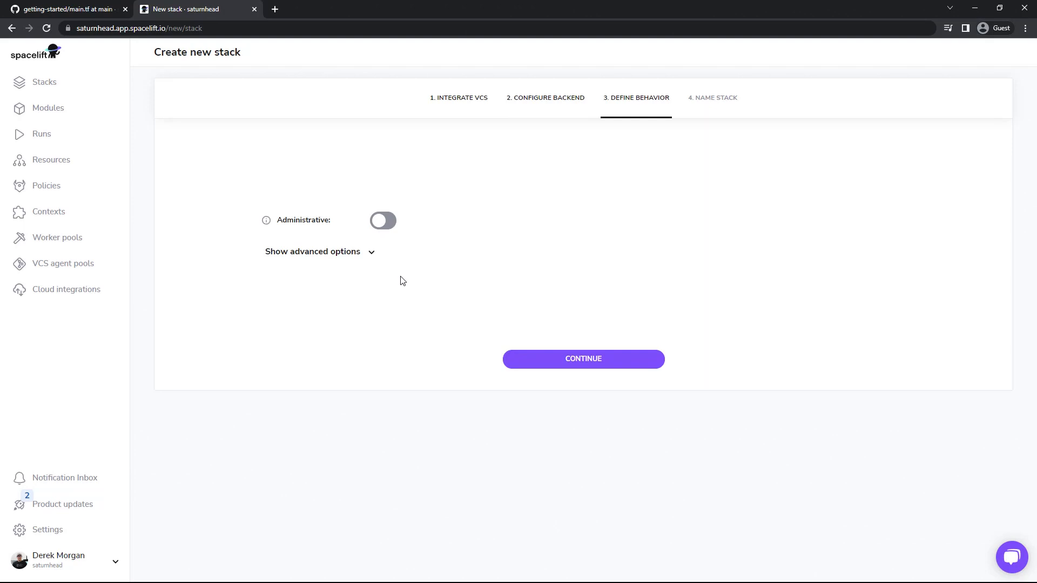
{"action": "mouse_move", "coordinate": [372, 231]}
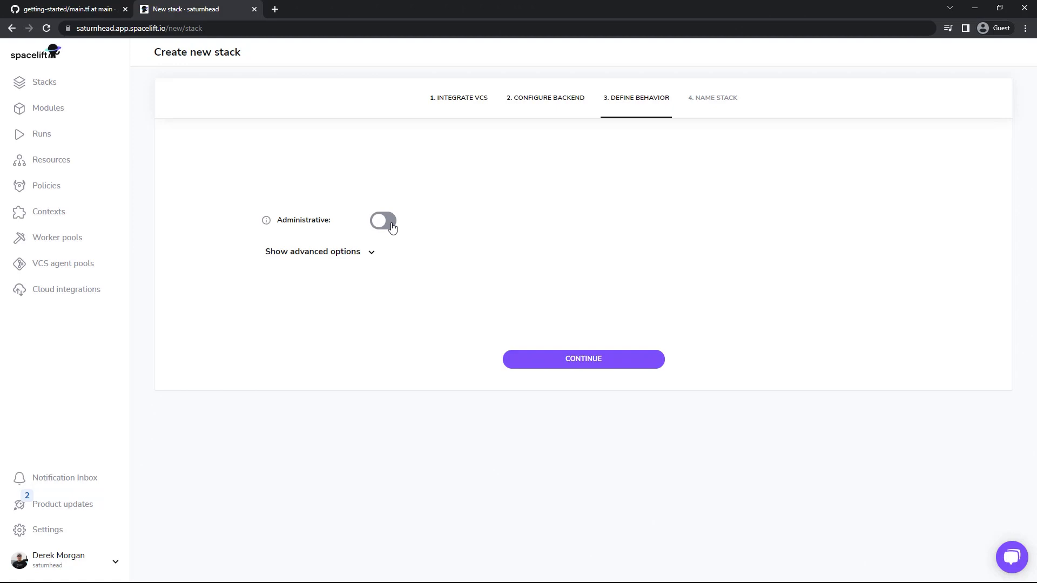
{"action": "left_click", "coordinate": [382, 220]}
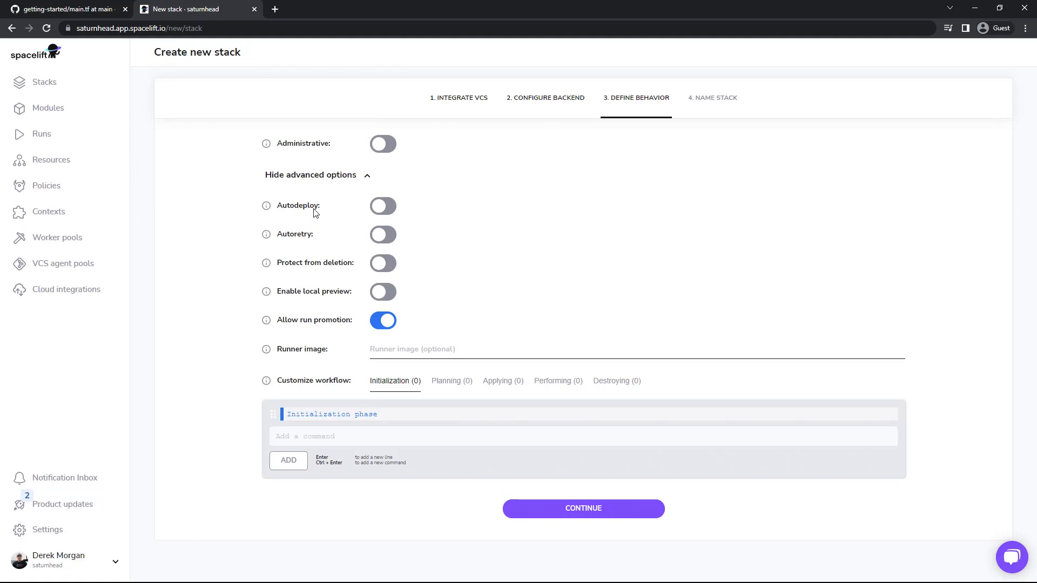
{"action": "mouse_move", "coordinate": [390, 207]}
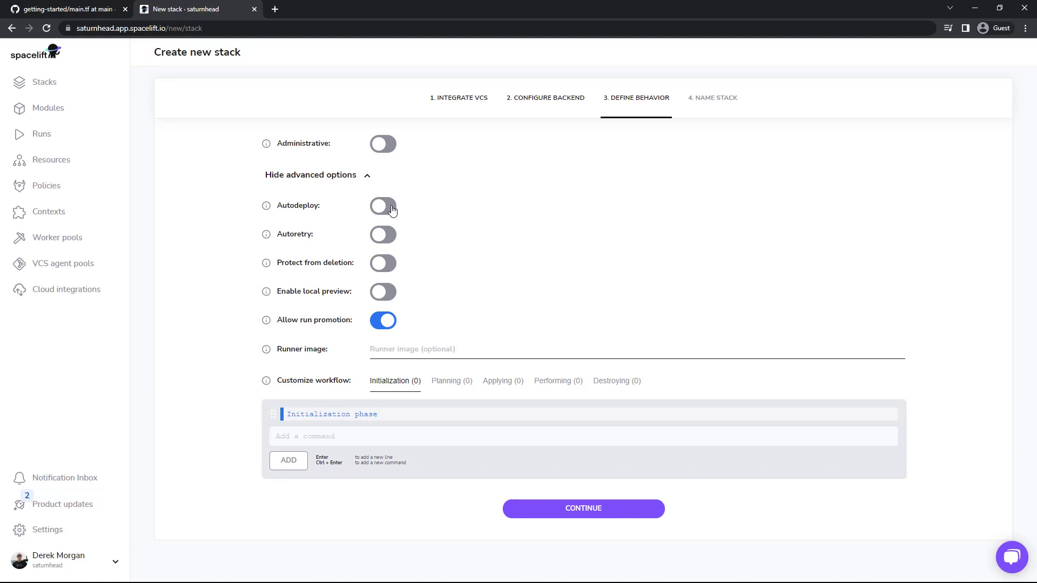
{"action": "mouse_move", "coordinate": [393, 230]}
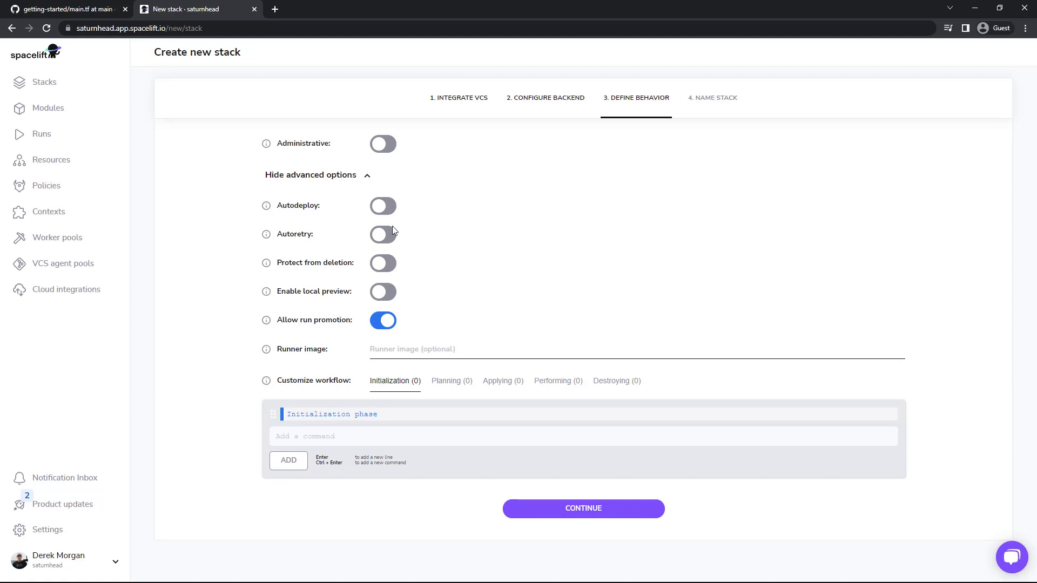
{"action": "mouse_move", "coordinate": [392, 232]}
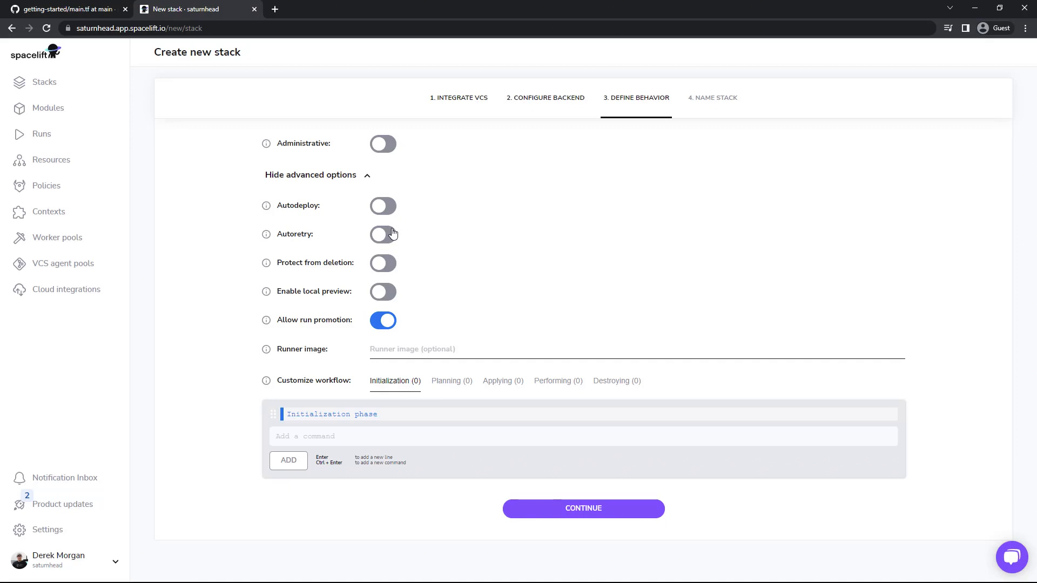
{"action": "mouse_move", "coordinate": [392, 265]}
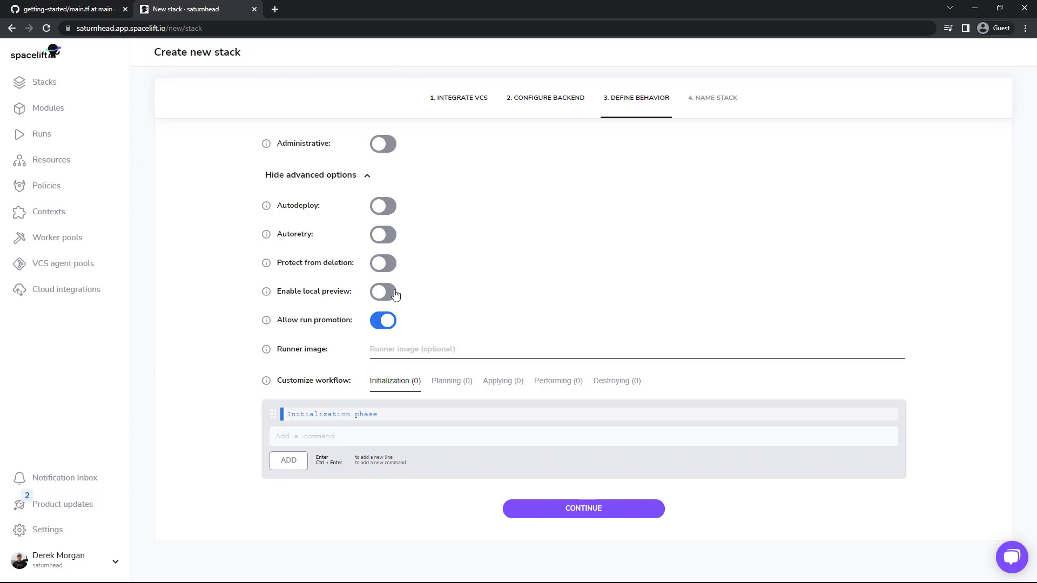
{"action": "mouse_move", "coordinate": [386, 295]}
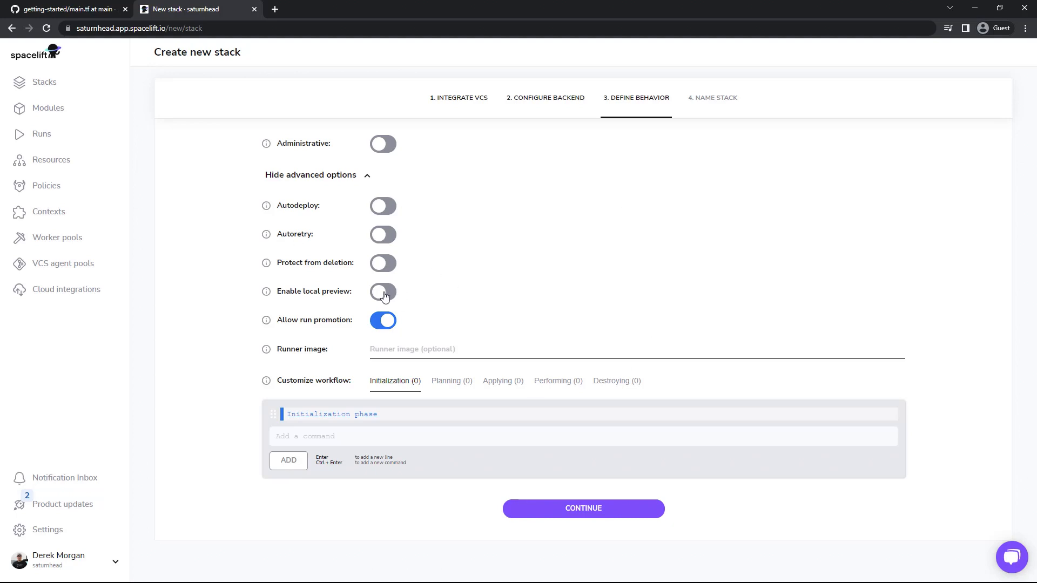
{"action": "mouse_move", "coordinate": [391, 295]}
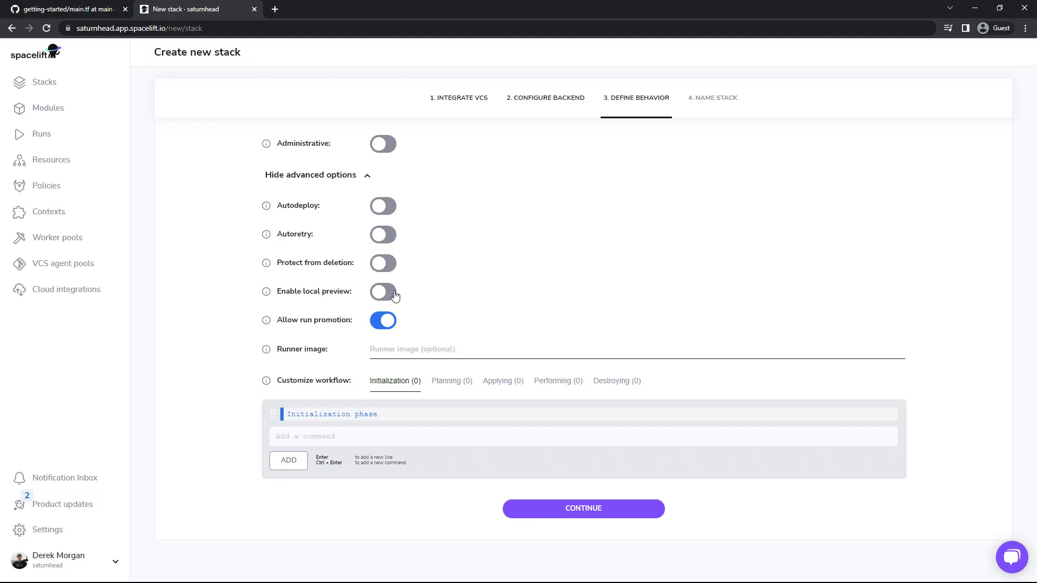
{"action": "mouse_move", "coordinate": [350, 329]}
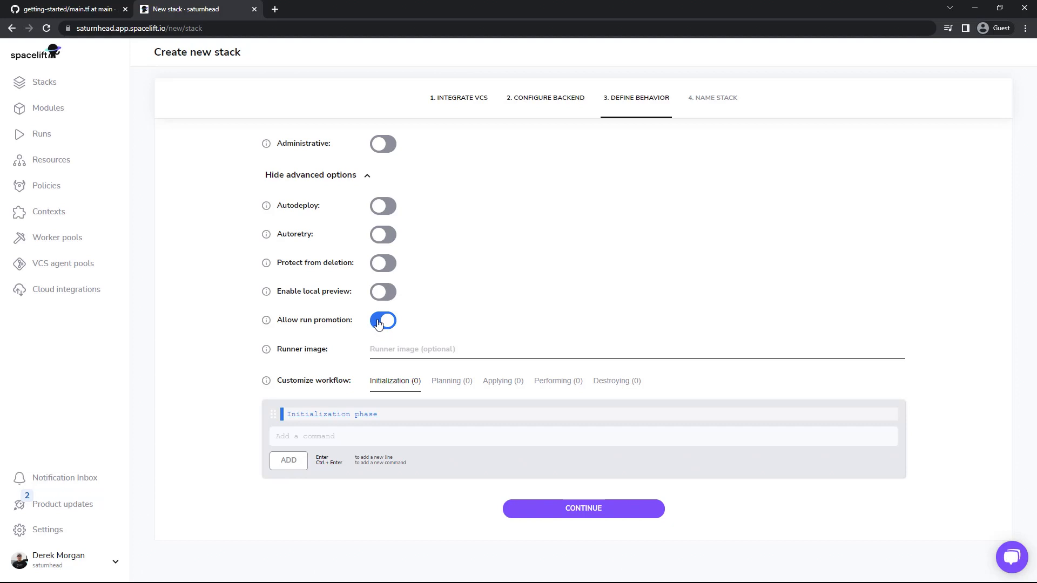
{"action": "left_click", "coordinate": [382, 321]}
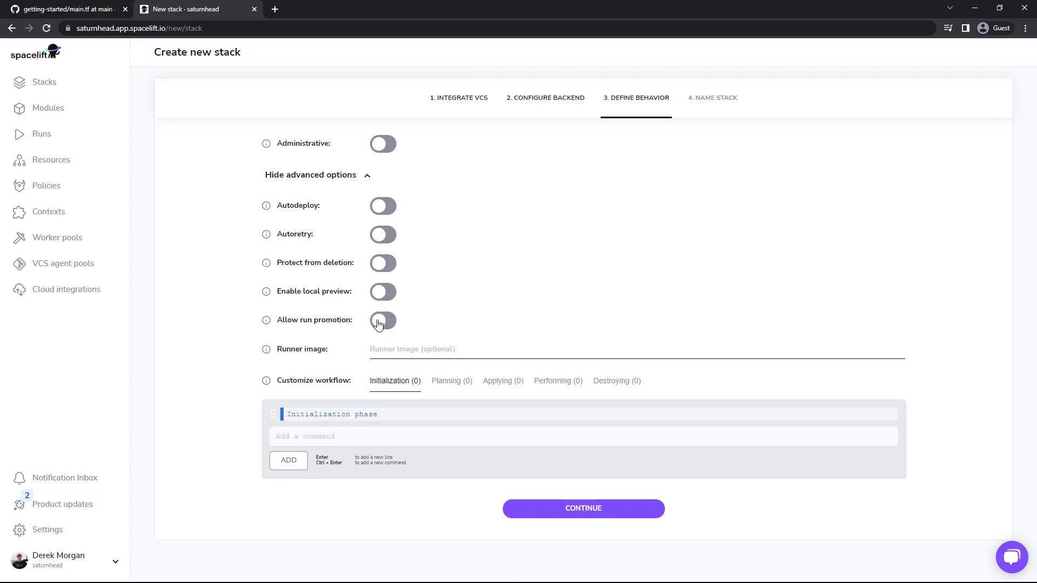
{"action": "mouse_move", "coordinate": [442, 210]}
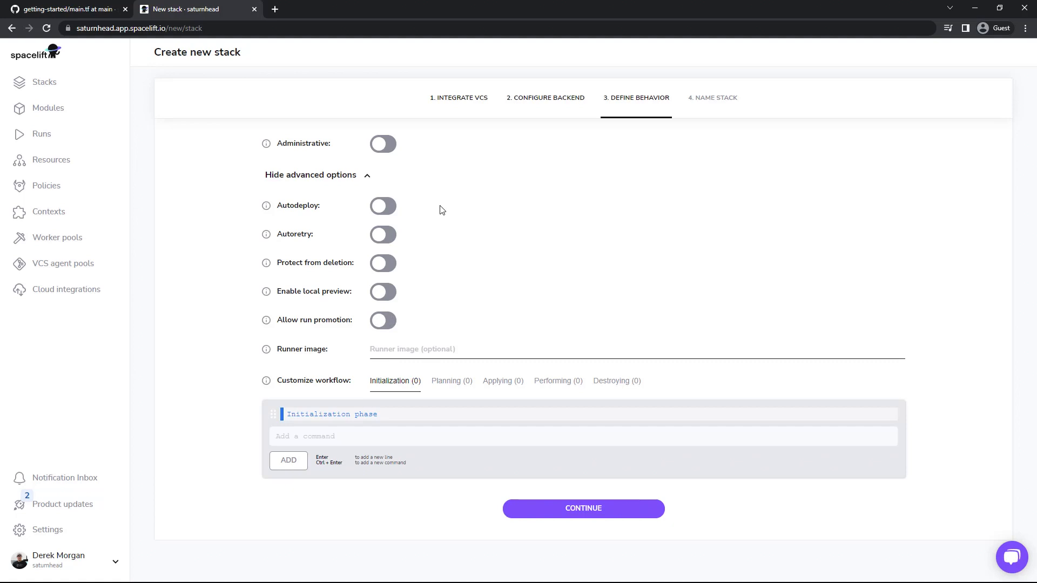
{"action": "mouse_move", "coordinate": [367, 329]}
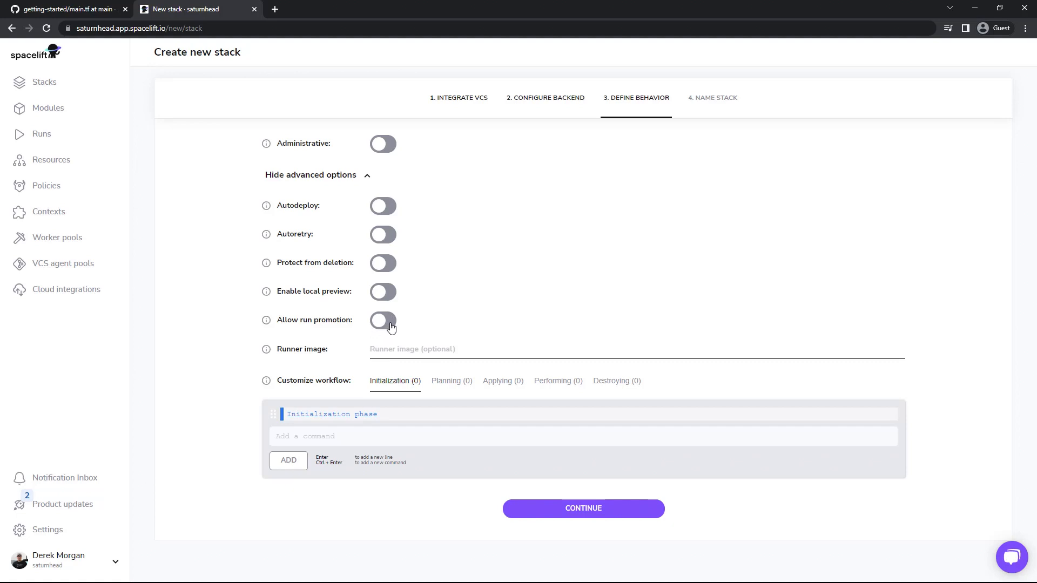
{"action": "left_click", "coordinate": [383, 320]}
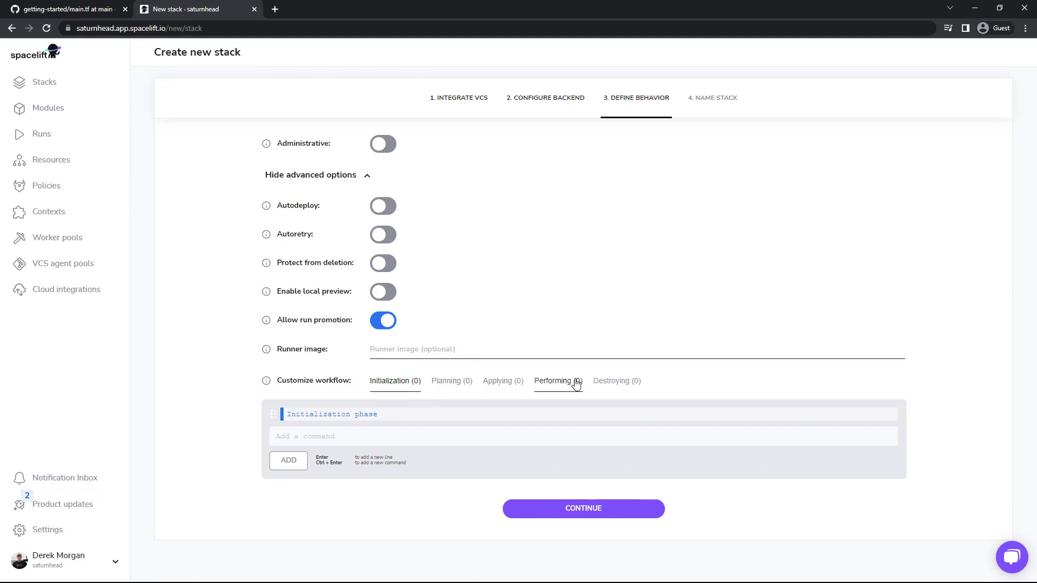
Step: Browse the workflow phases, discard a test 'ls' Initialization command, and continue to naming
{"action": "left_click", "coordinate": [451, 381]}
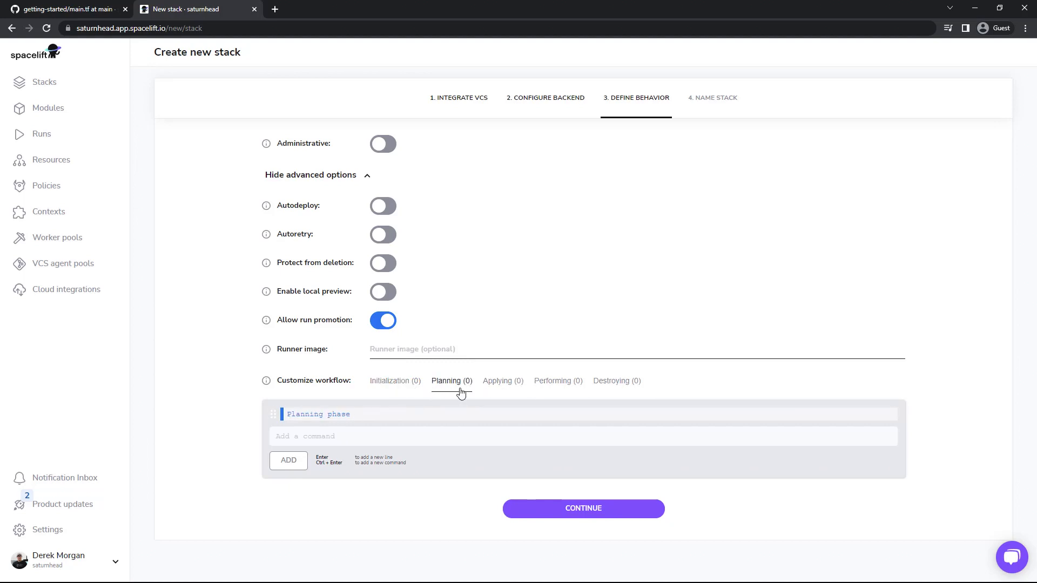
{"action": "left_click", "coordinate": [394, 380]}
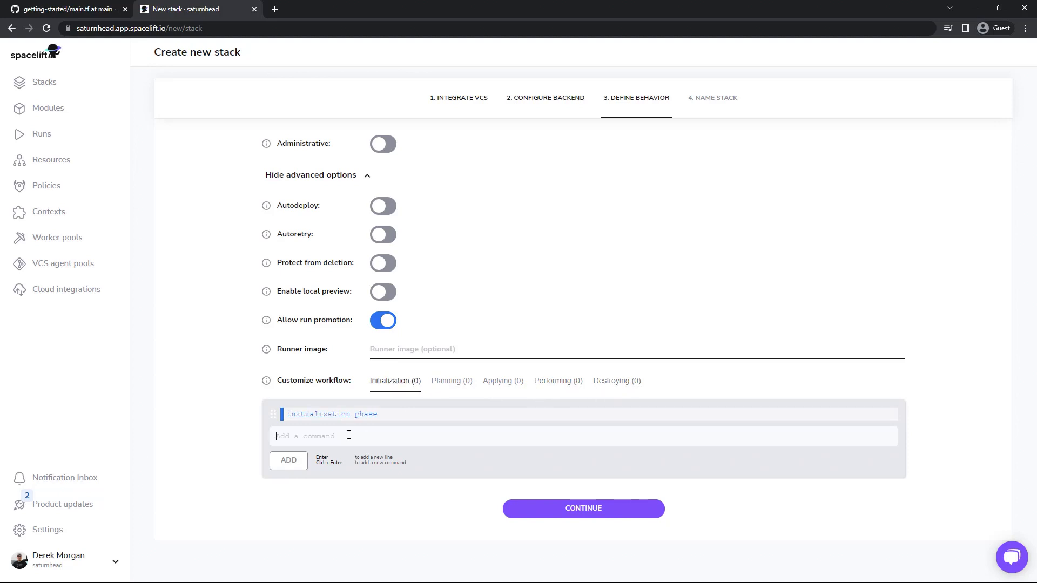
{"action": "type", "text": "ls"}
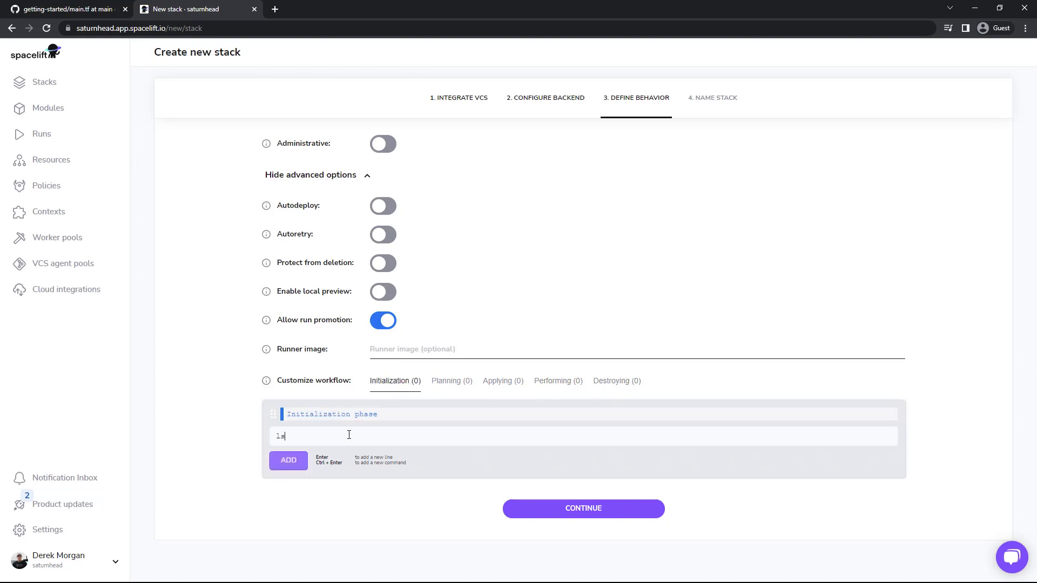
{"action": "key", "text": "Backspace"}
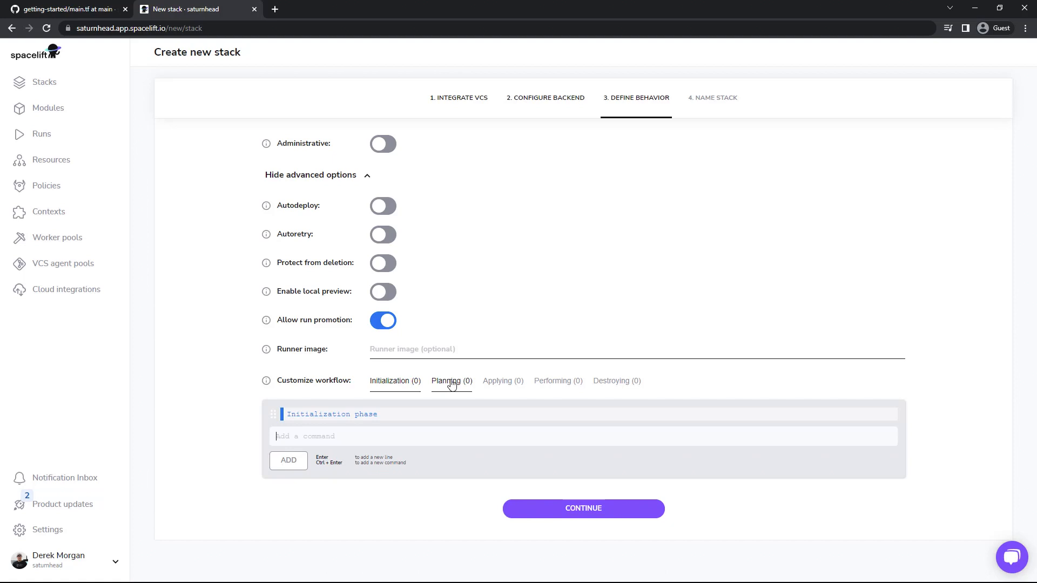
{"action": "left_click", "coordinate": [557, 381]}
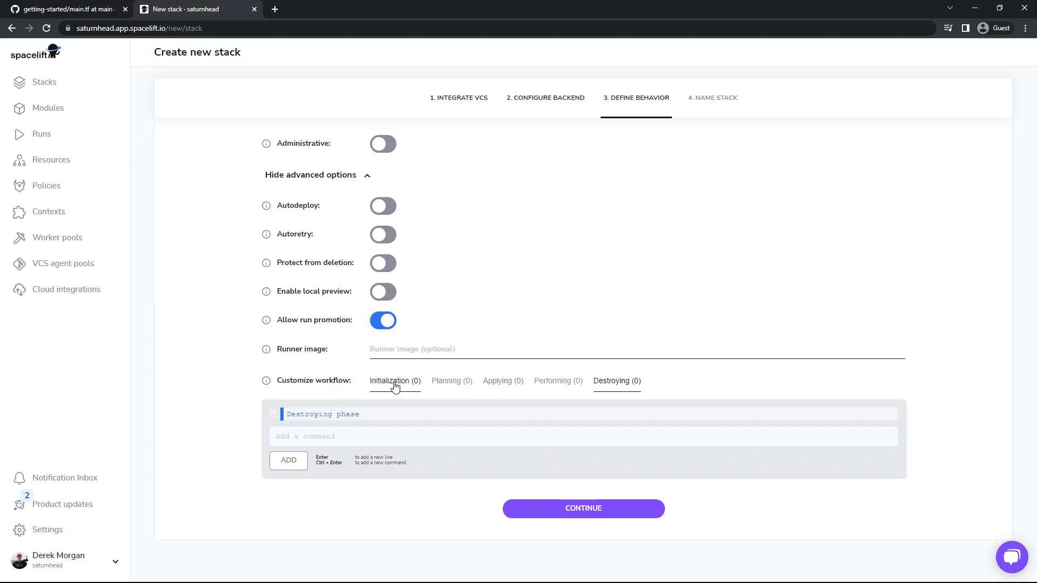
{"action": "left_click", "coordinate": [390, 380]}
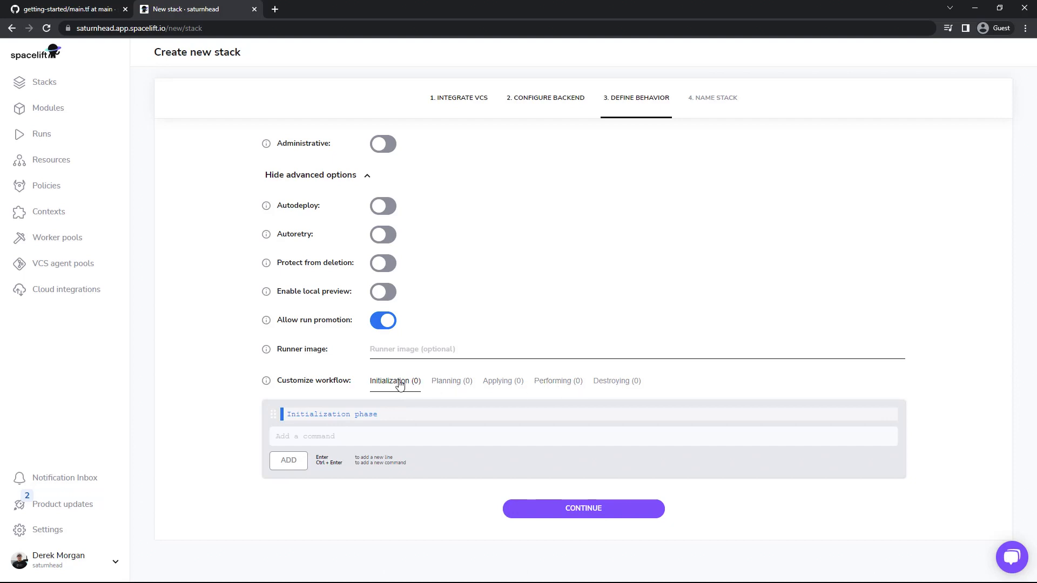
{"action": "mouse_move", "coordinate": [546, 501]}
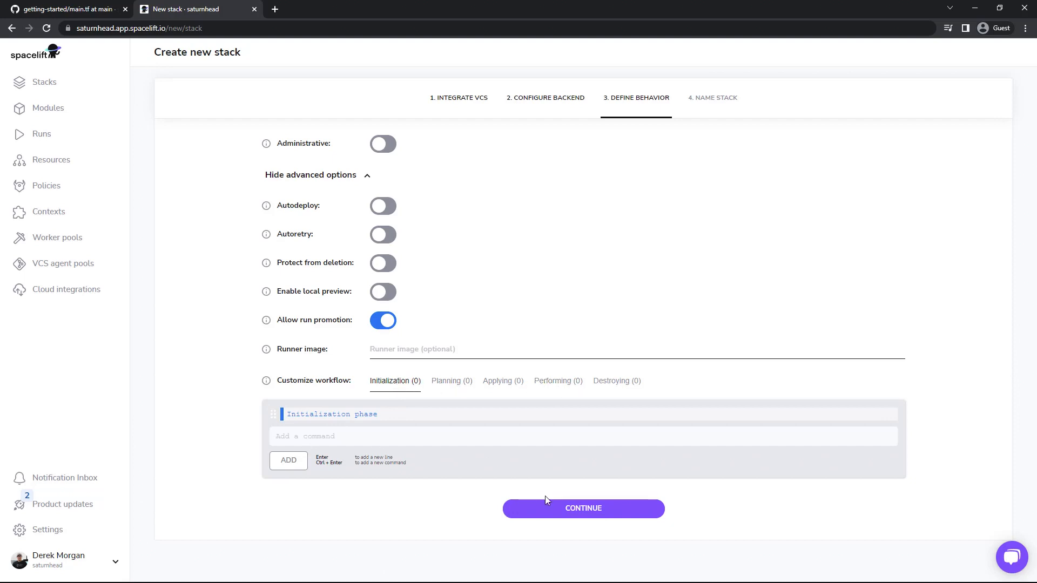
{"action": "left_click", "coordinate": [583, 508]}
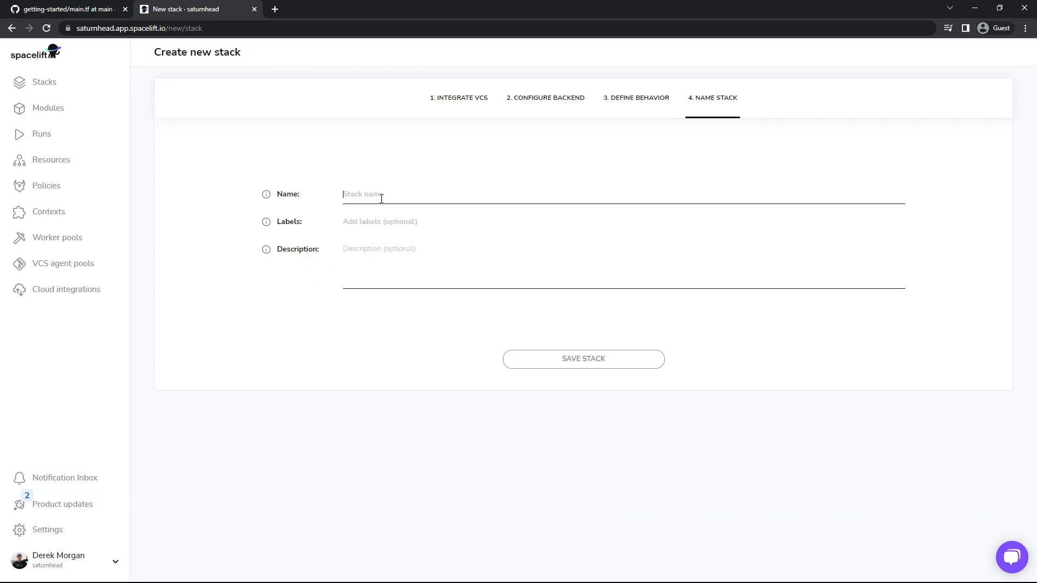
Step: Name the stack My-Stack, label it production and describe it as 'My new stack'
{"action": "type", "text": "My-Stack"}
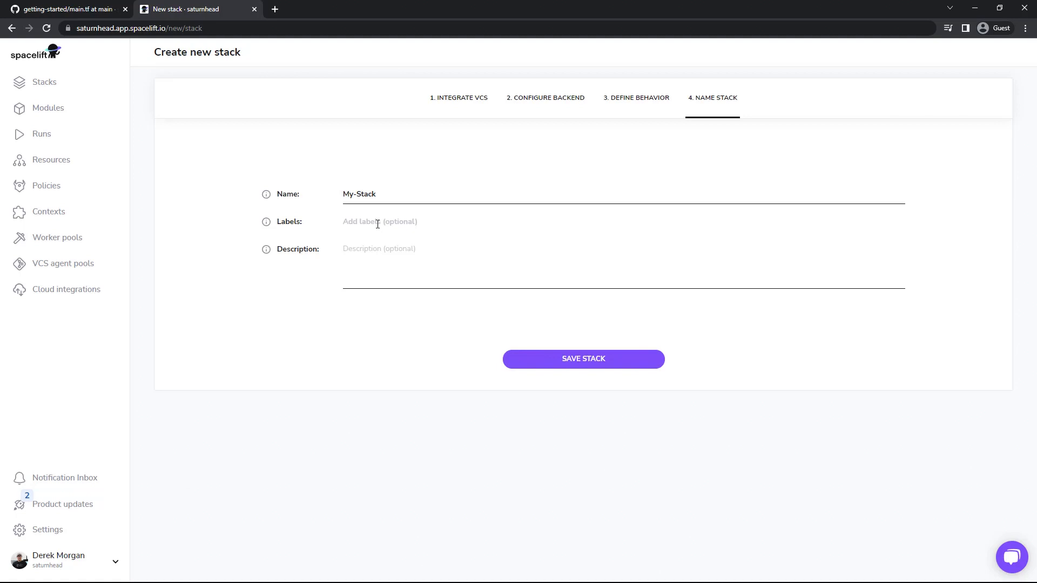
{"action": "type", "text": "production"}
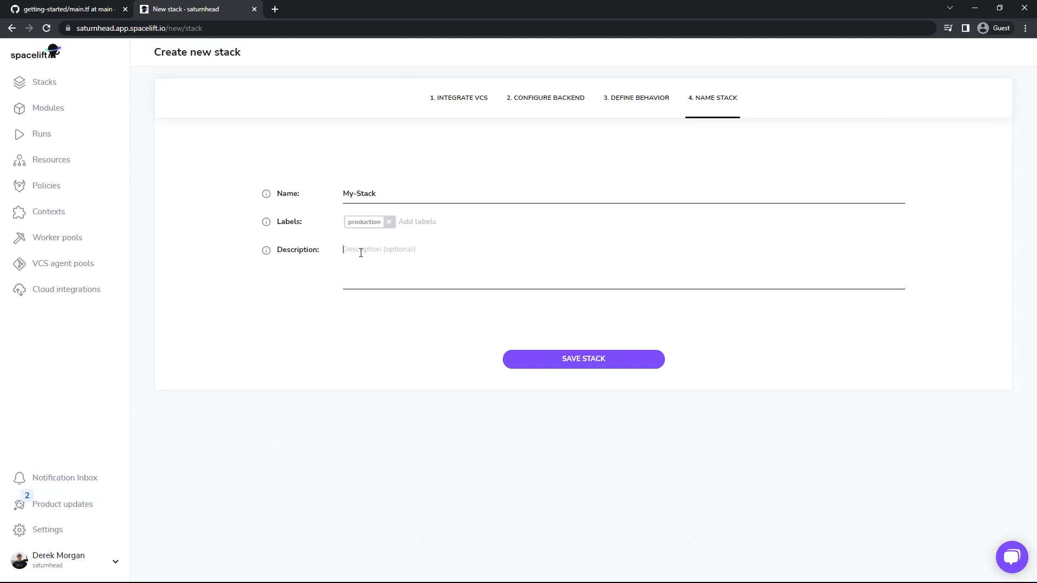
{"action": "type", "text": "My new stack"}
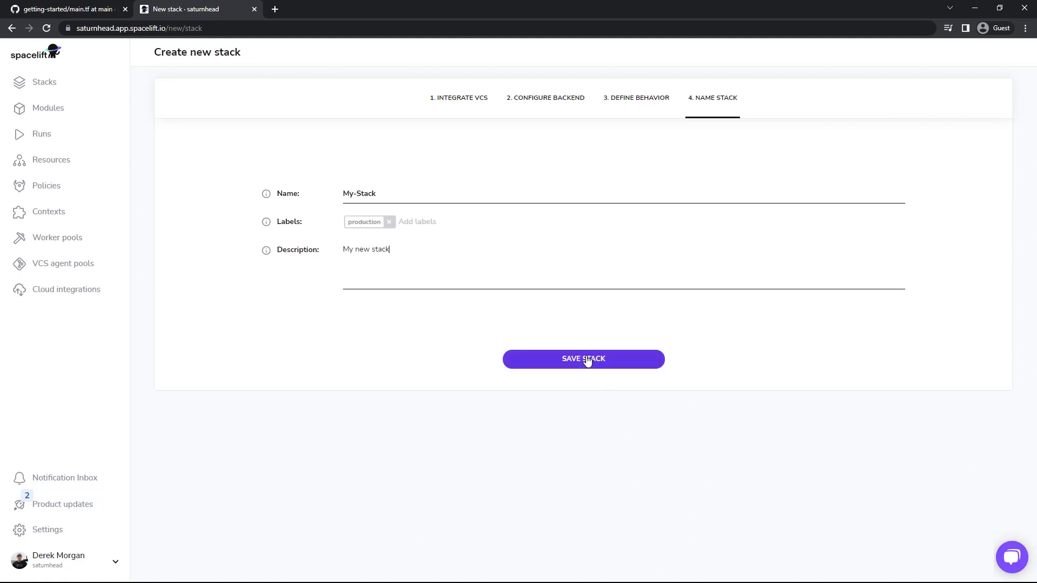